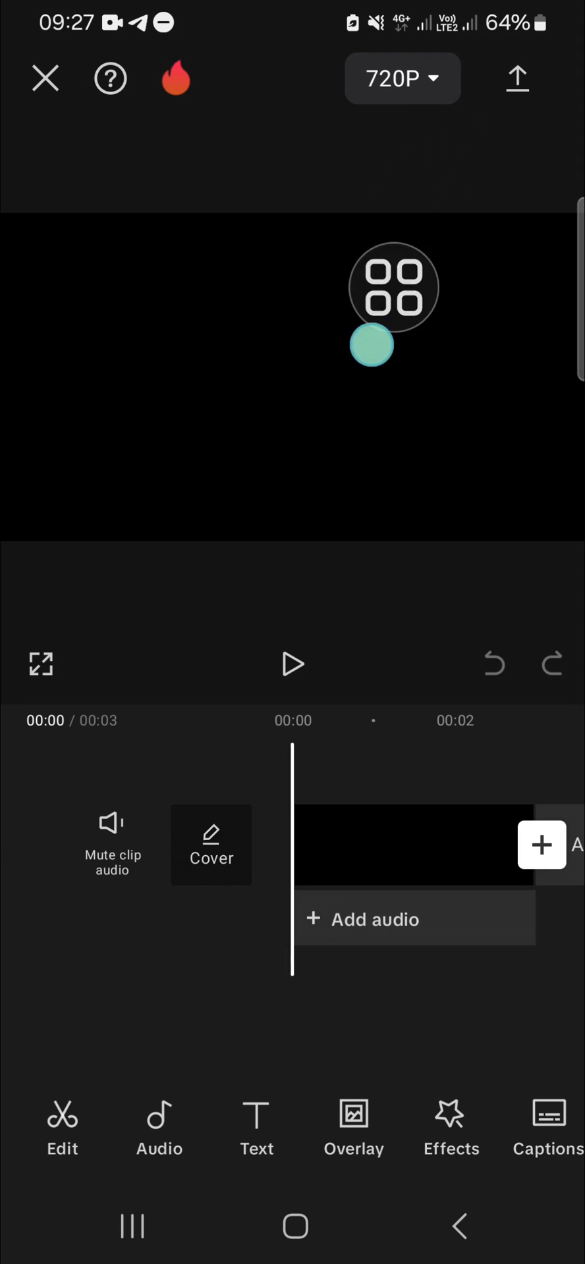
# Select the black clip and extend it to about 7.7 seconds.
pyautogui.click(255, 1128)
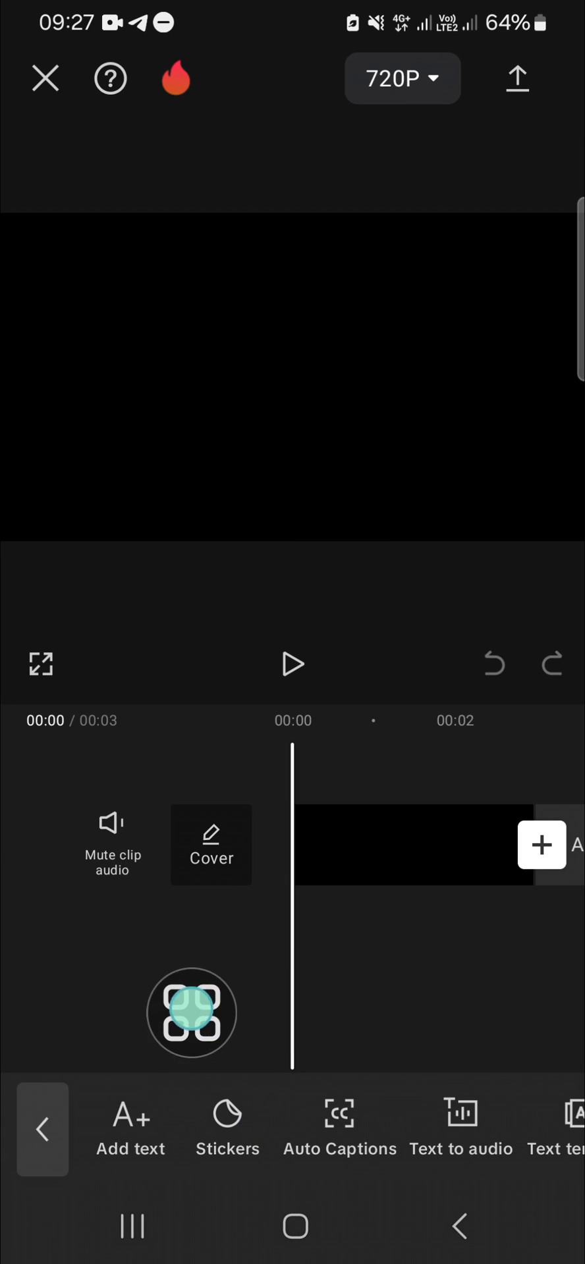
pyautogui.click(130, 1128)
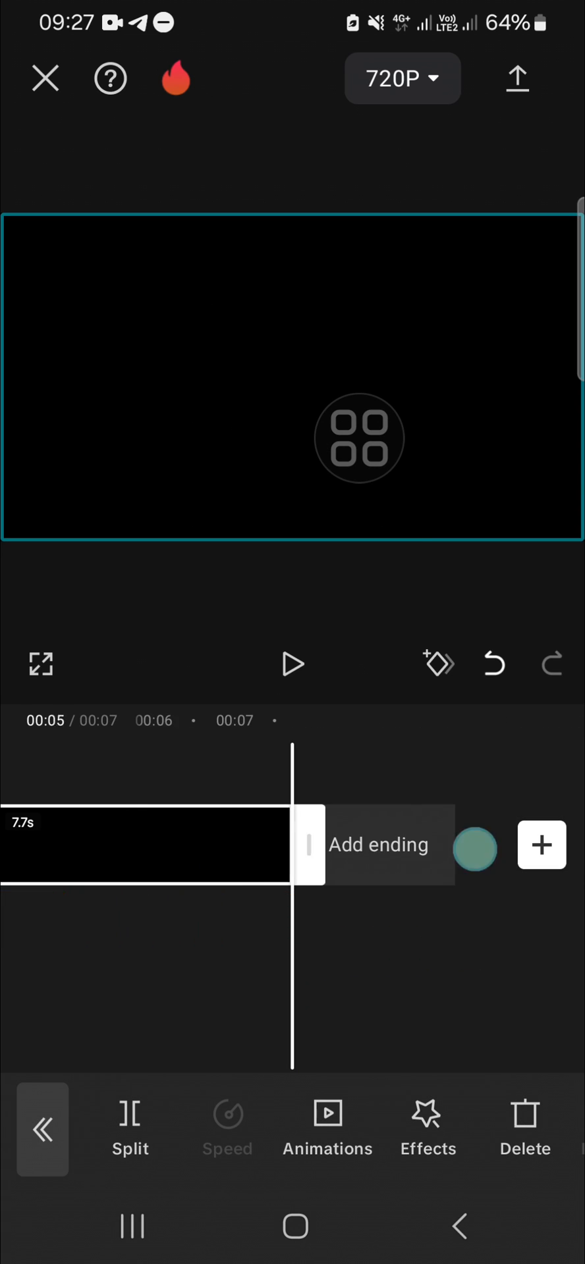
# Add a credits text layer beginning 'Directed by:' spanning the video with an end keyframe.
pyautogui.click(137, 917)
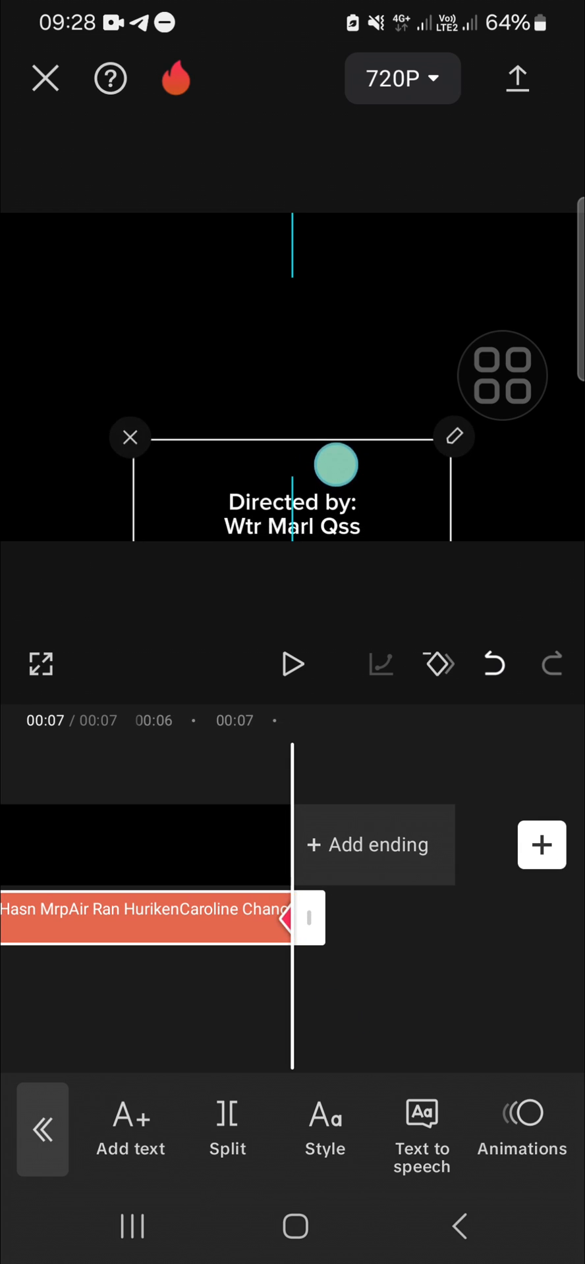
# Return to 00:00 and lower the credits text to add a start keyframe.
pyautogui.moveTo(334, 466); pyautogui.dragTo(333, 107)
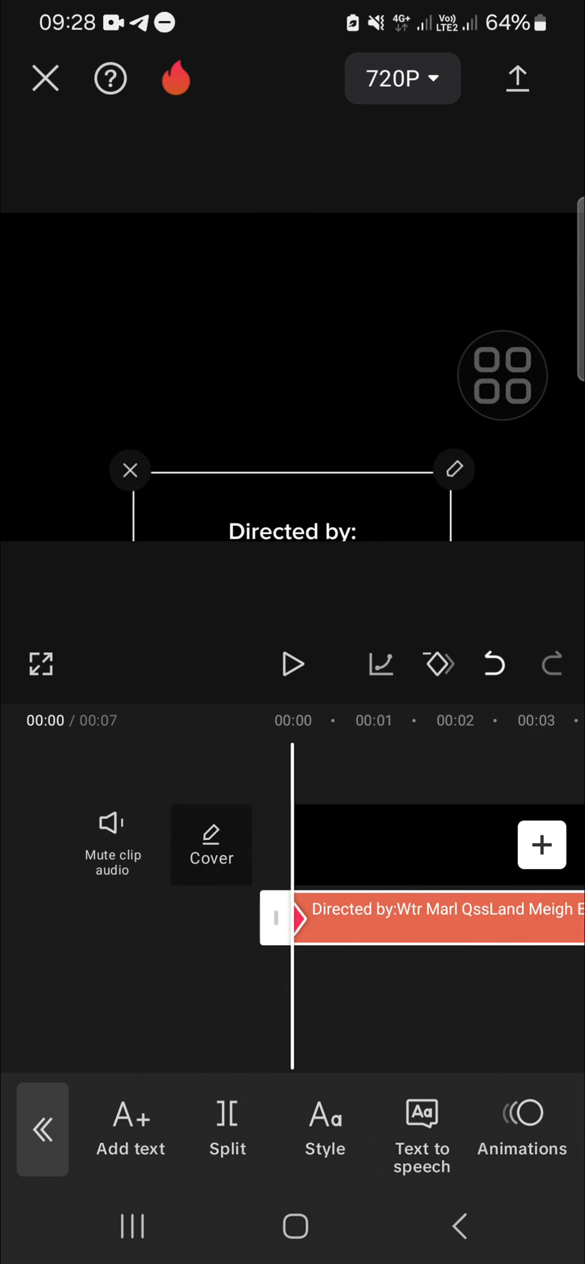
pyautogui.click(291, 664)
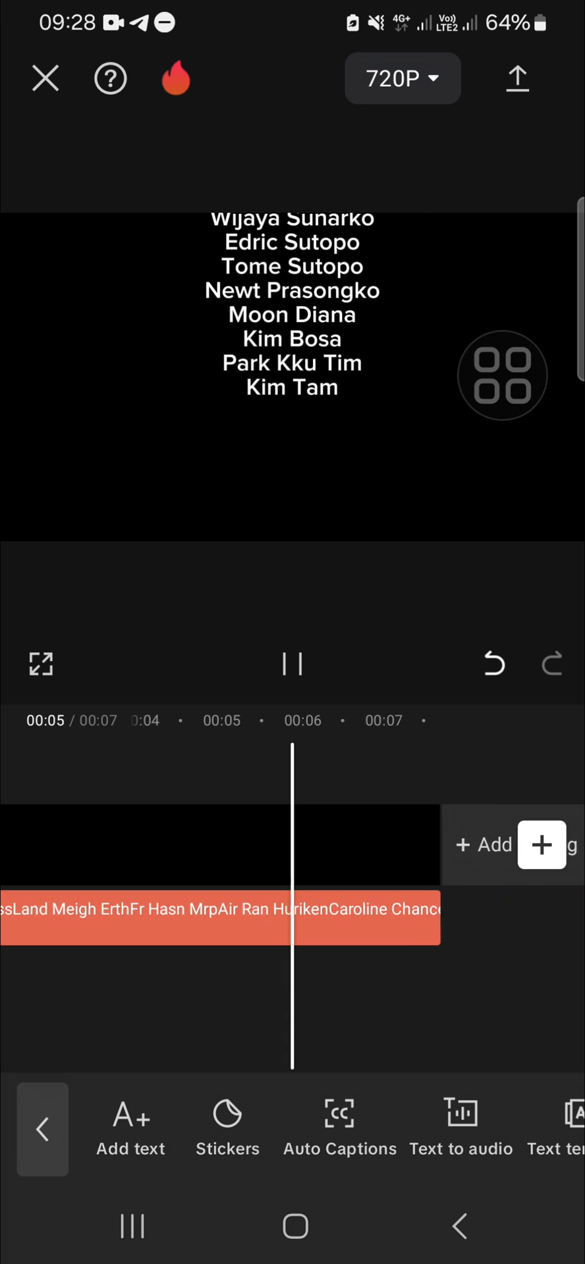
pyautogui.click(292, 663)
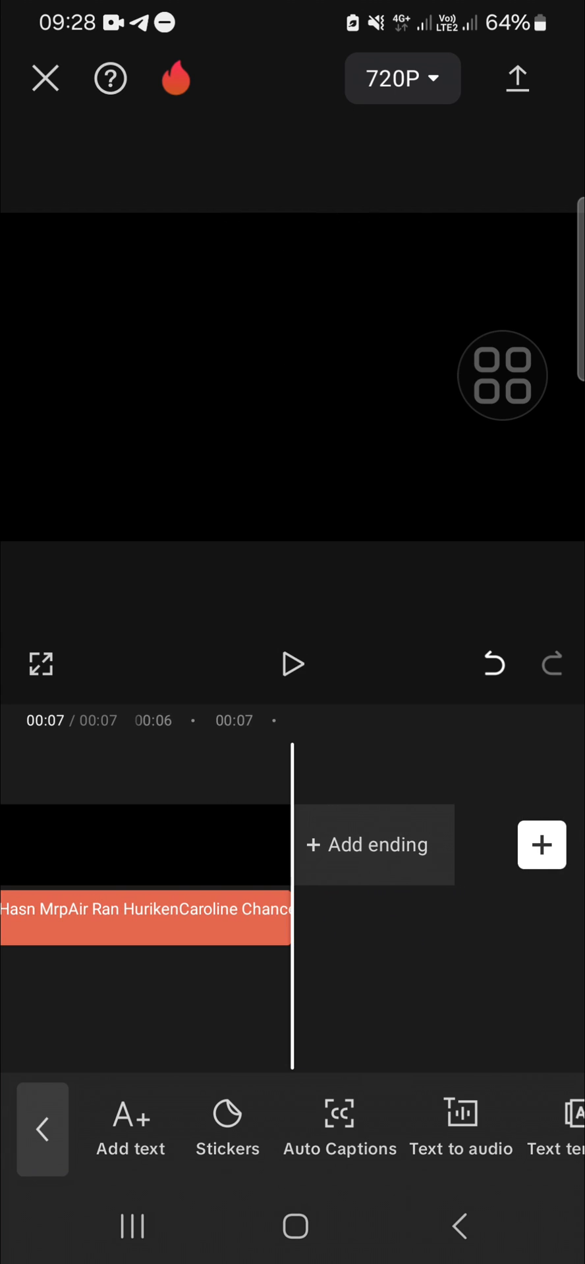